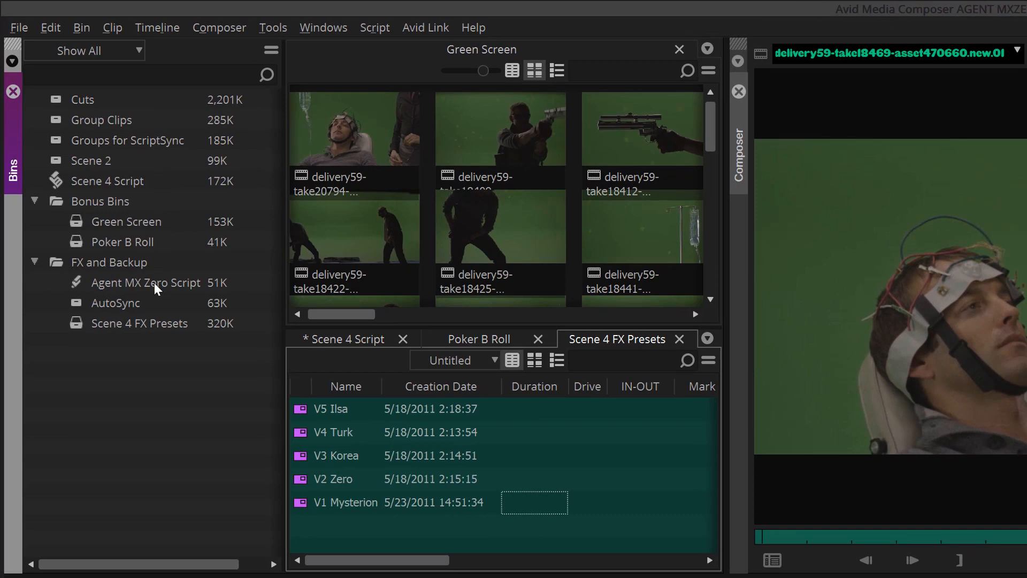
mouse_move(500, 354)
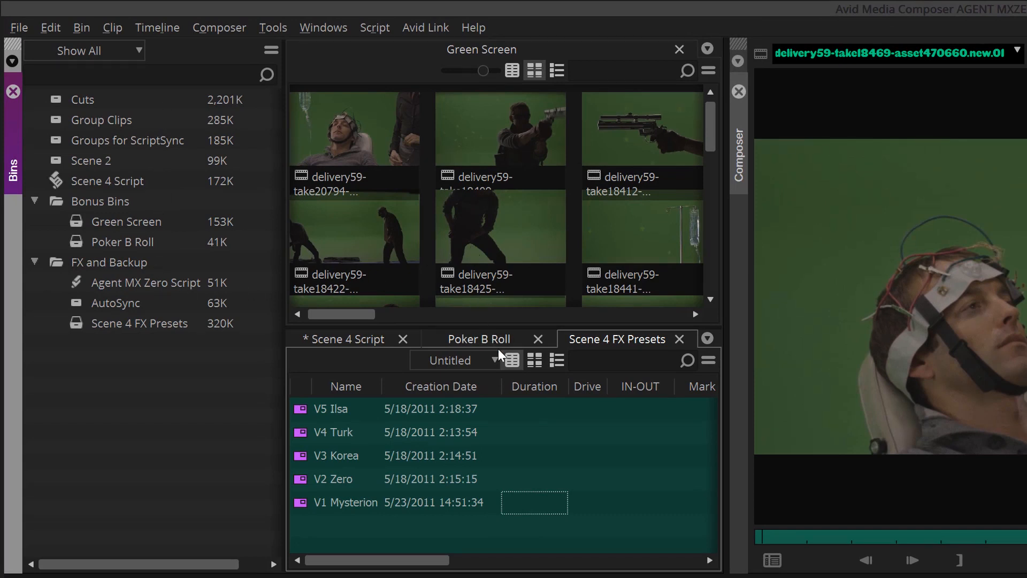
Flip the lower pane between Poker B Roll, Scene 4 FX Presets and Scene 4 Script bins.
left_click(480, 339)
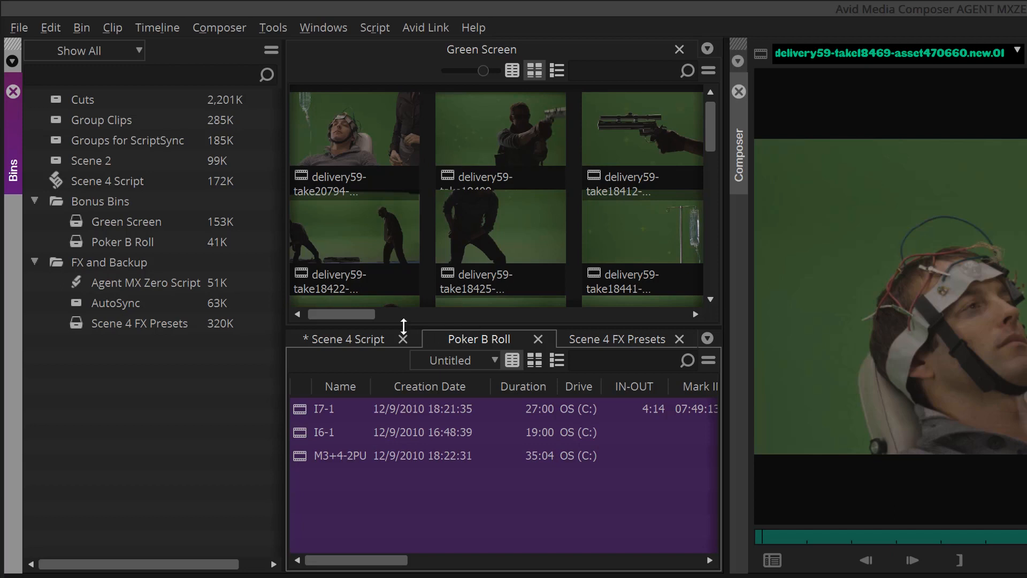
mouse_move(120, 150)
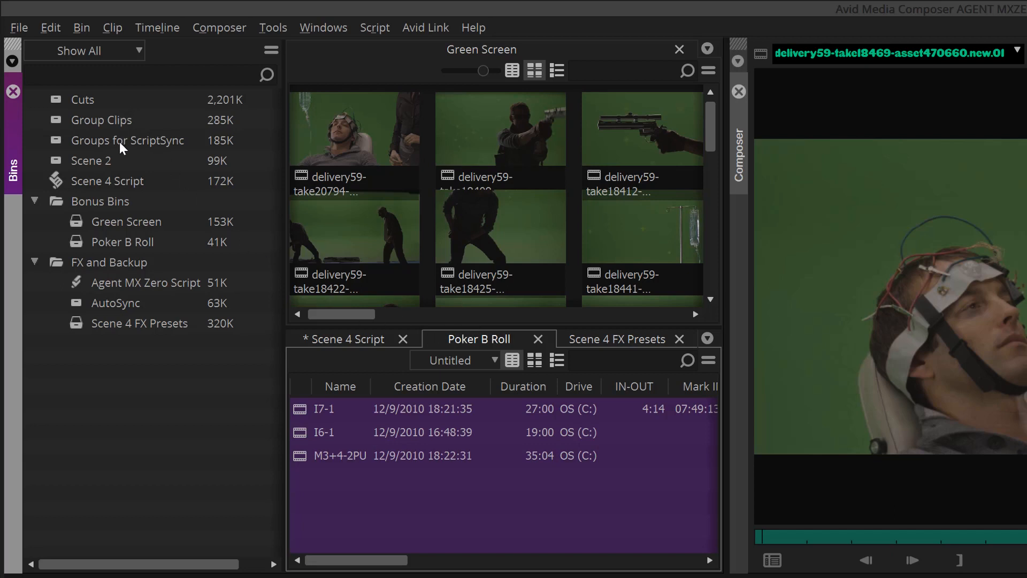
mouse_move(112, 255)
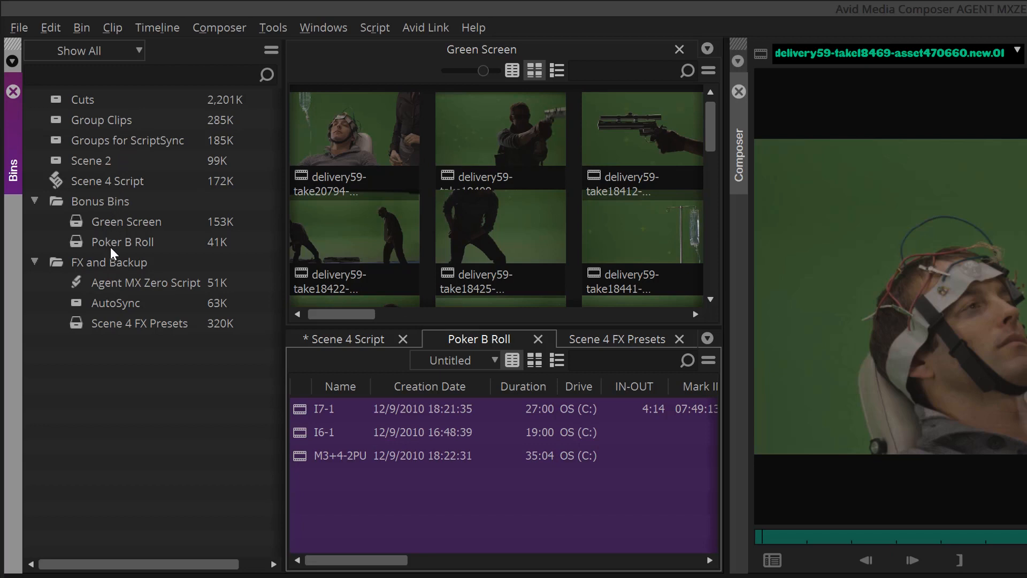
mouse_move(113, 346)
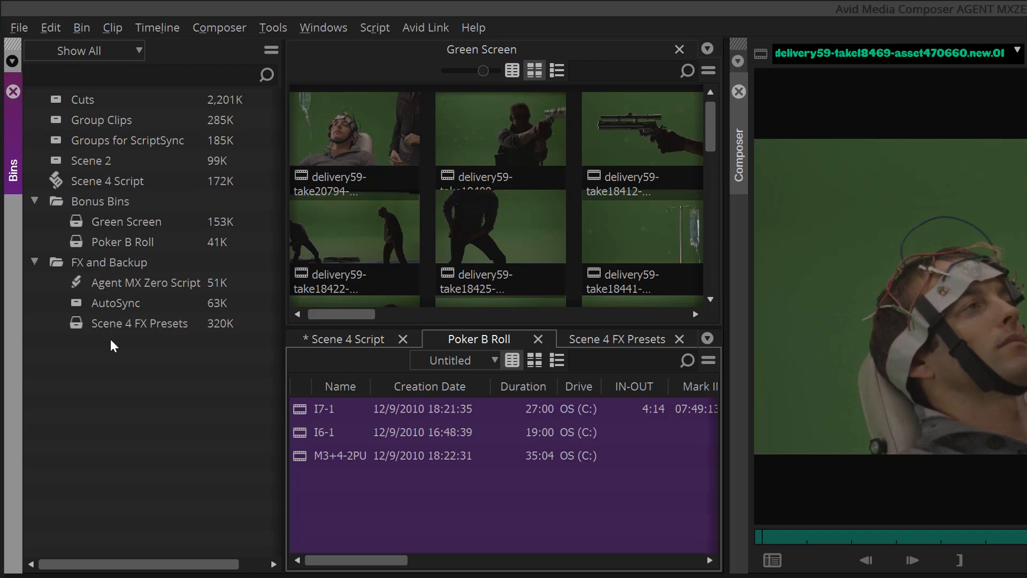
mouse_move(157, 348)
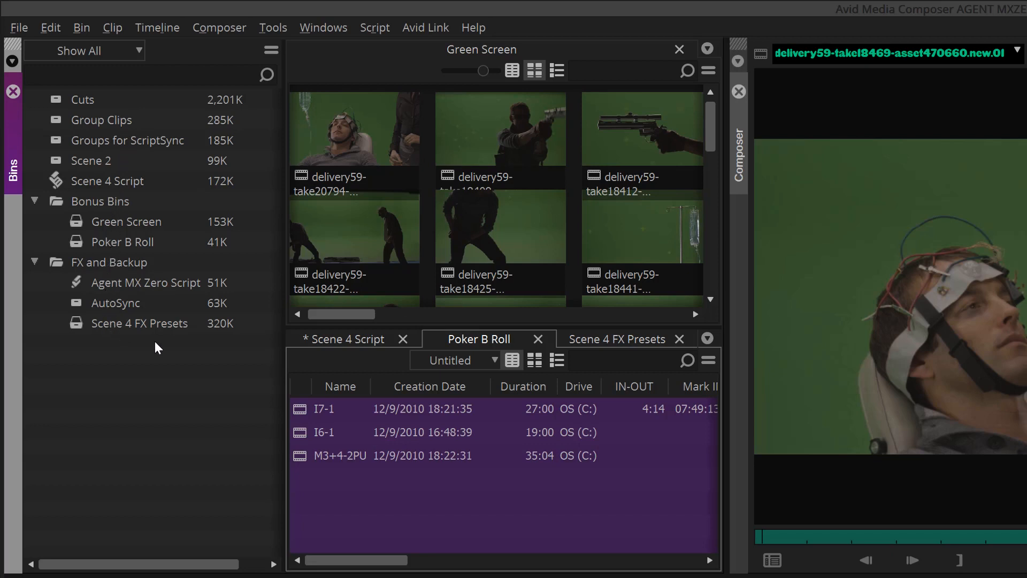
mouse_move(470, 297)
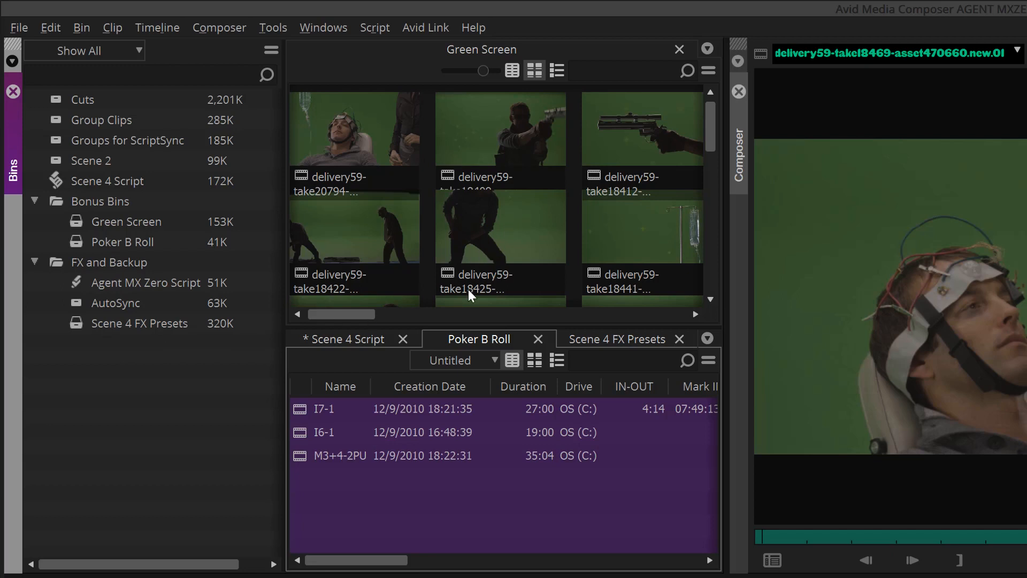
left_click(616, 339)
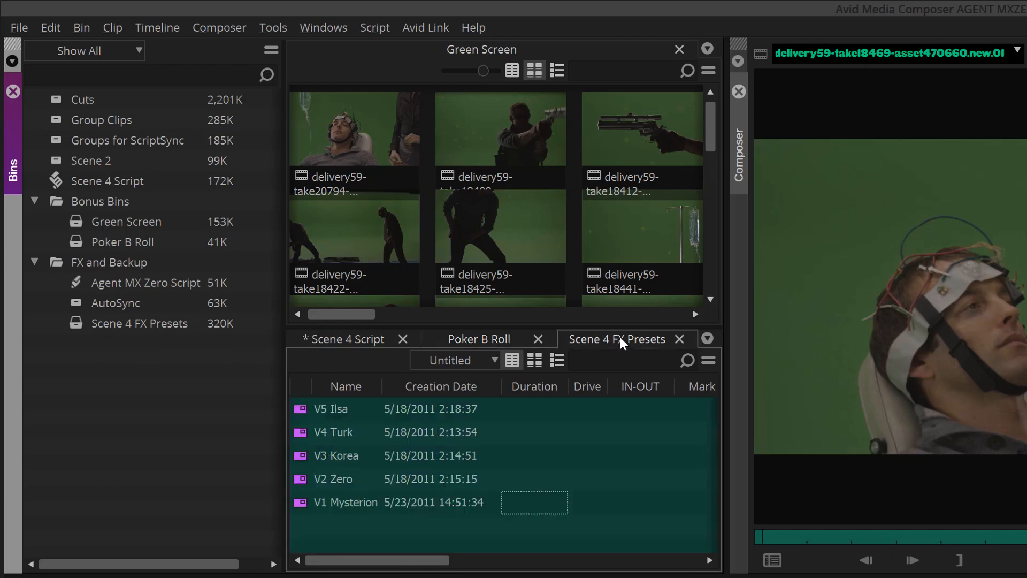
left_click(344, 340)
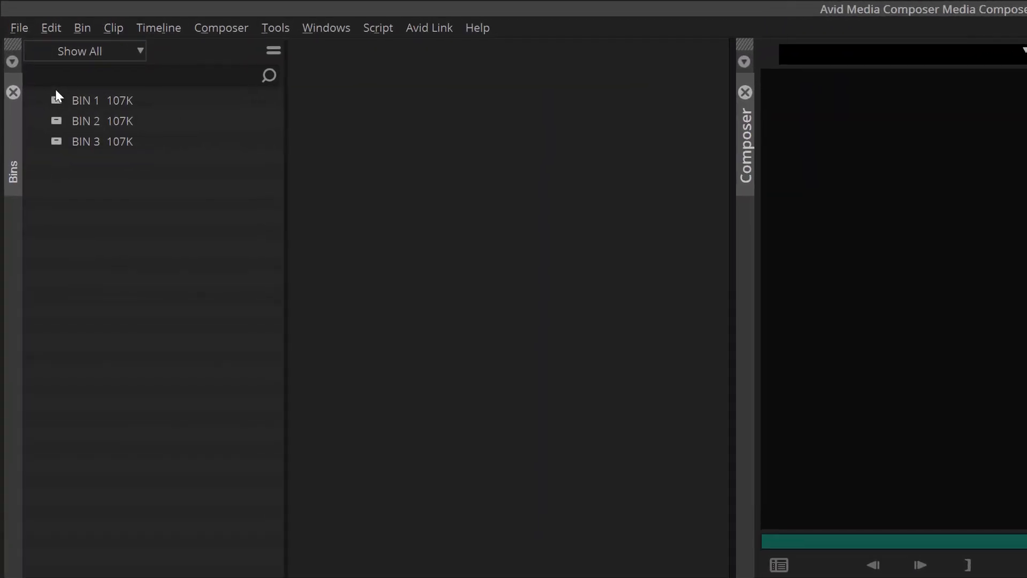
Bring BIN 1 and BIN 2 into the bin container as side-by-side tabs.
double_click(86, 100)
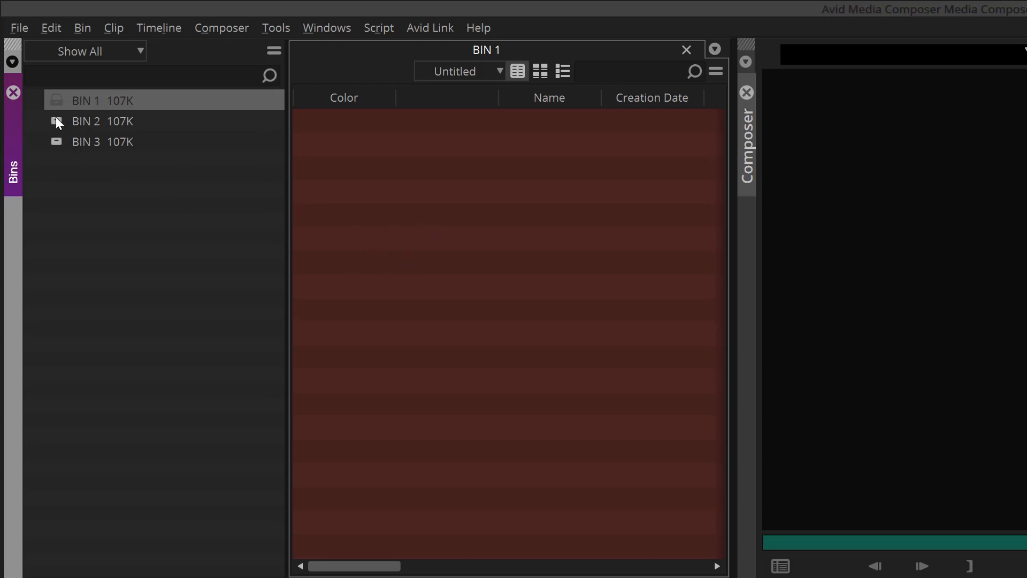
double_click(102, 121)
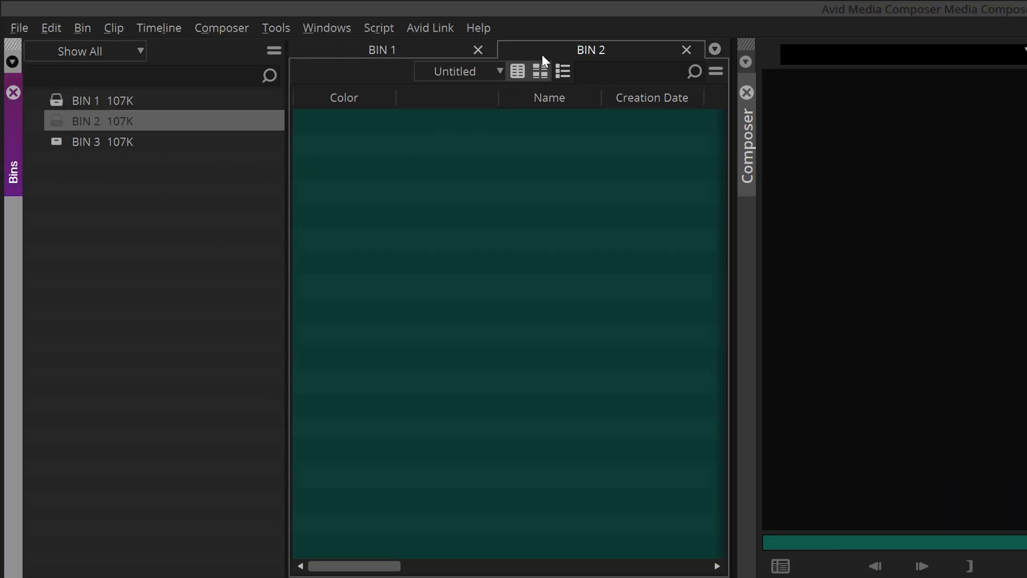
left_click(516, 70)
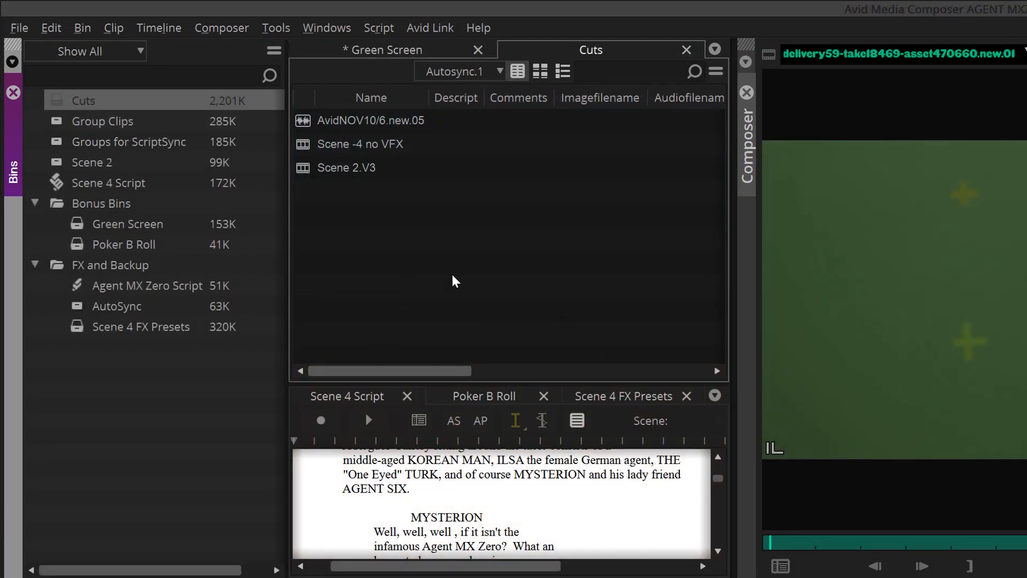
Recolour the Cuts bin background blue, then show Poker B Roll and Scene 4 Script below.
right_click(452, 282)
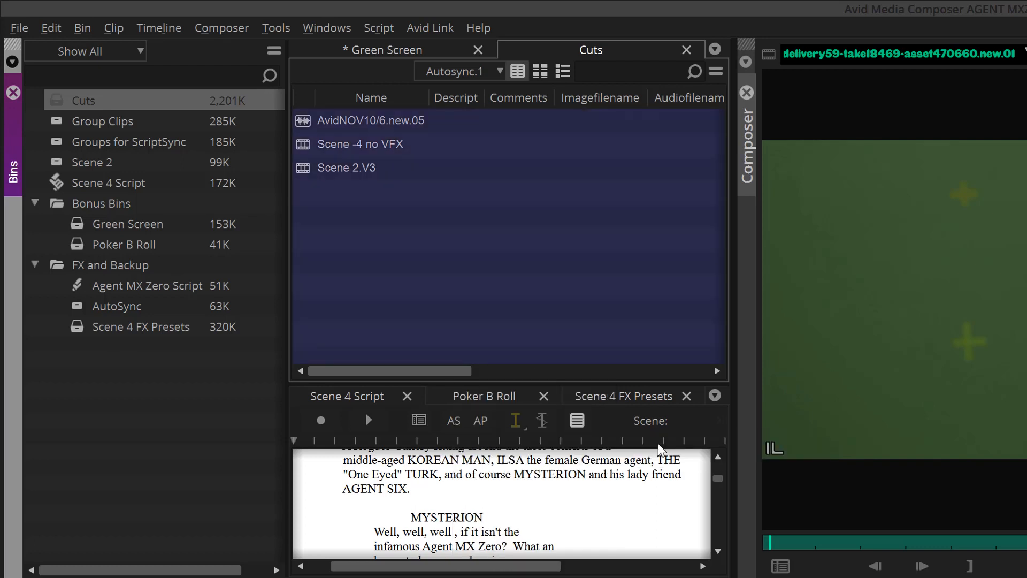
mouse_move(518, 138)
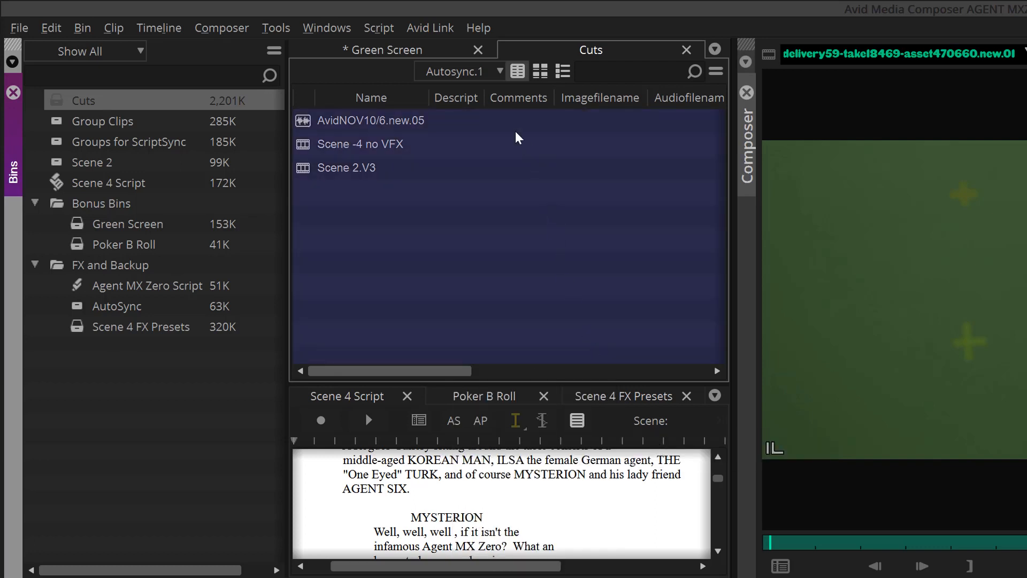
mouse_move(534, 278)
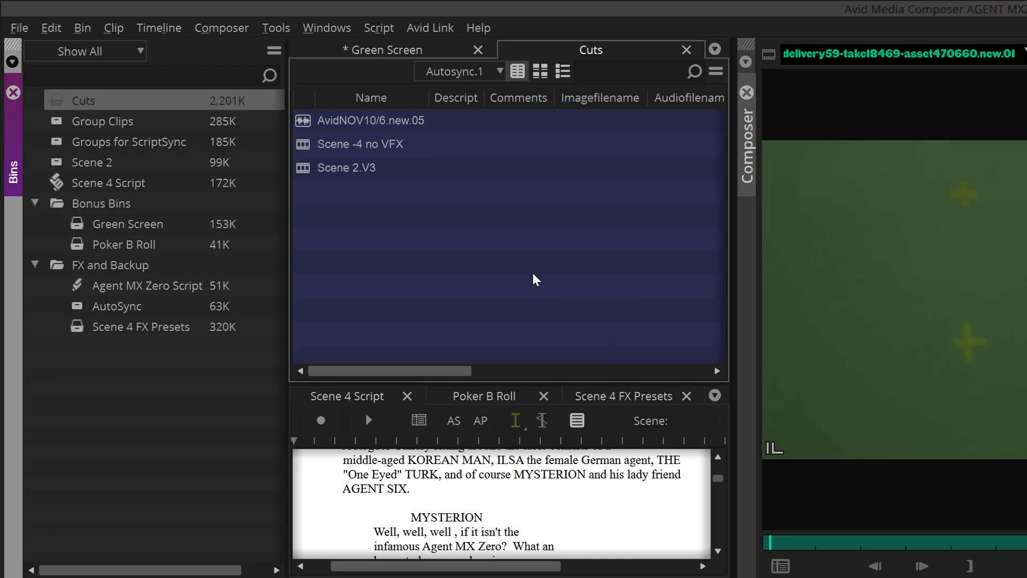
mouse_move(606, 406)
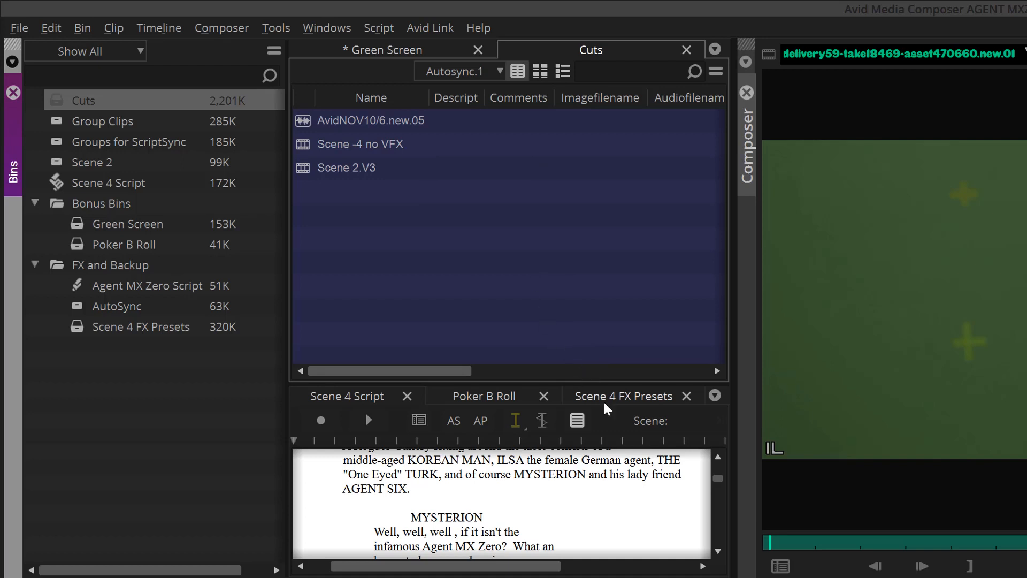
left_click(482, 396)
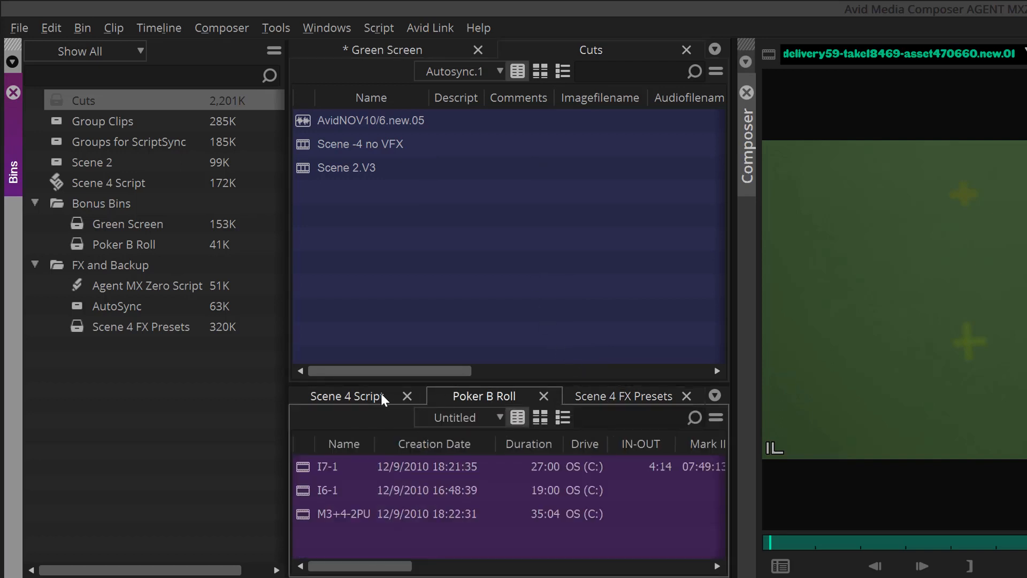
left_click(346, 396)
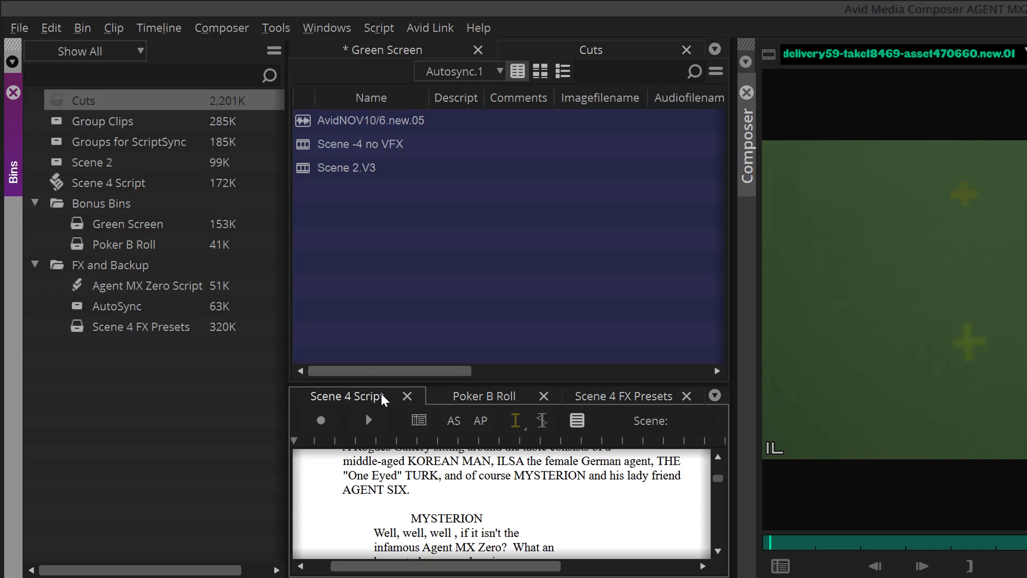
mouse_move(480, 386)
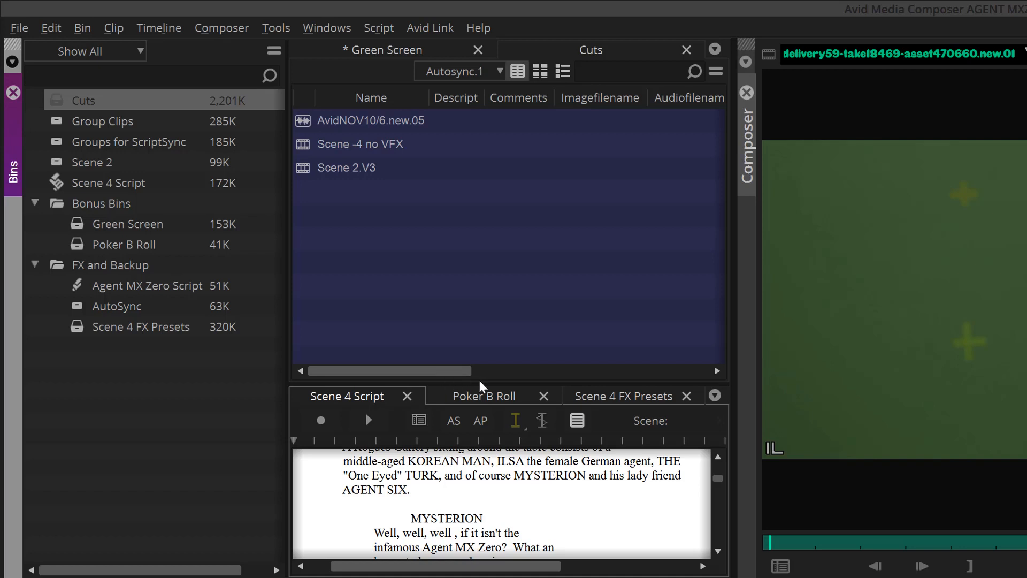
Raise the splitter to enlarge the lower pane, landing on the Scene 4 FX Presets bin.
left_click_drag(512, 386, 513, 257)
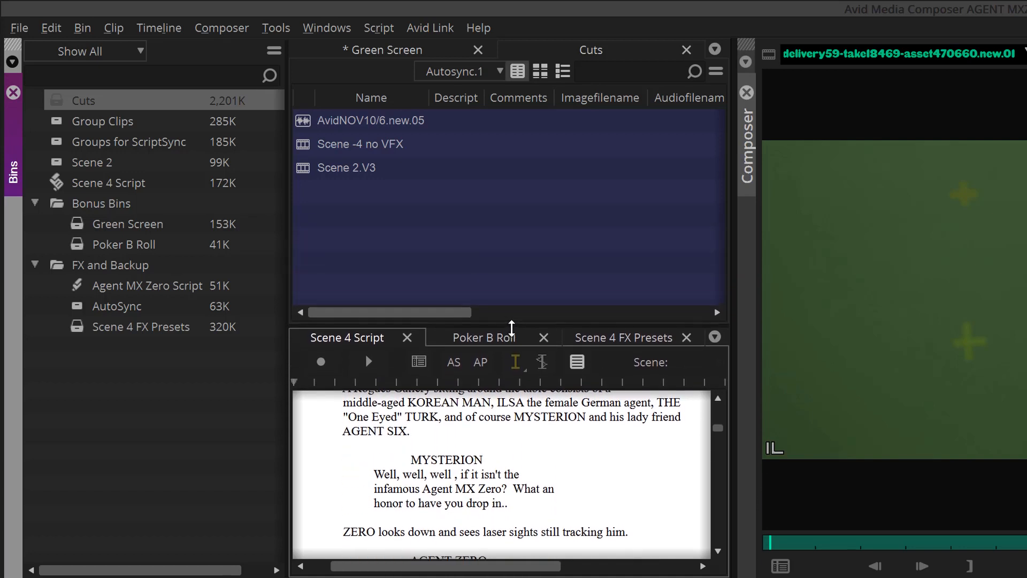
left_click(483, 337)
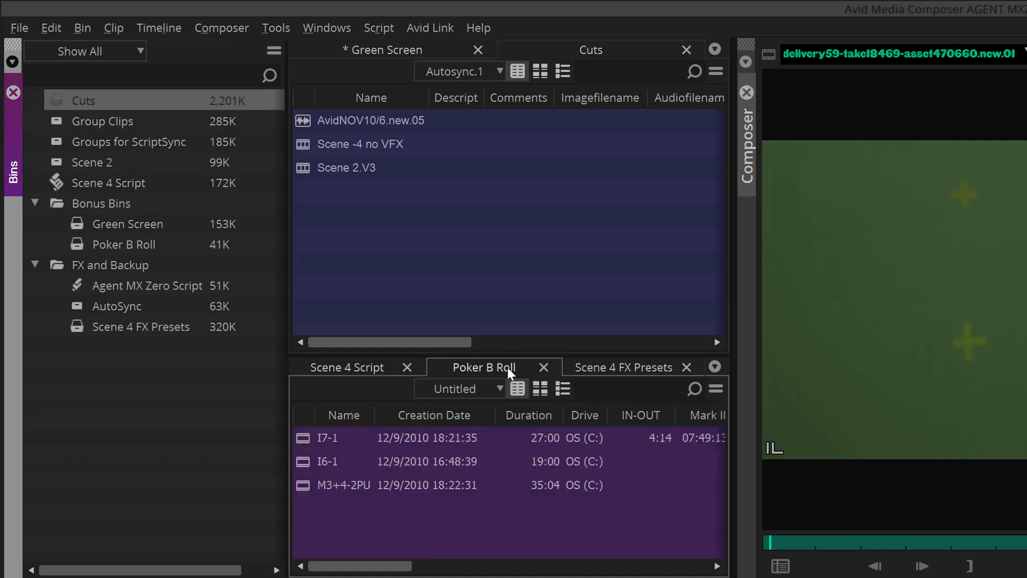
left_click(623, 367)
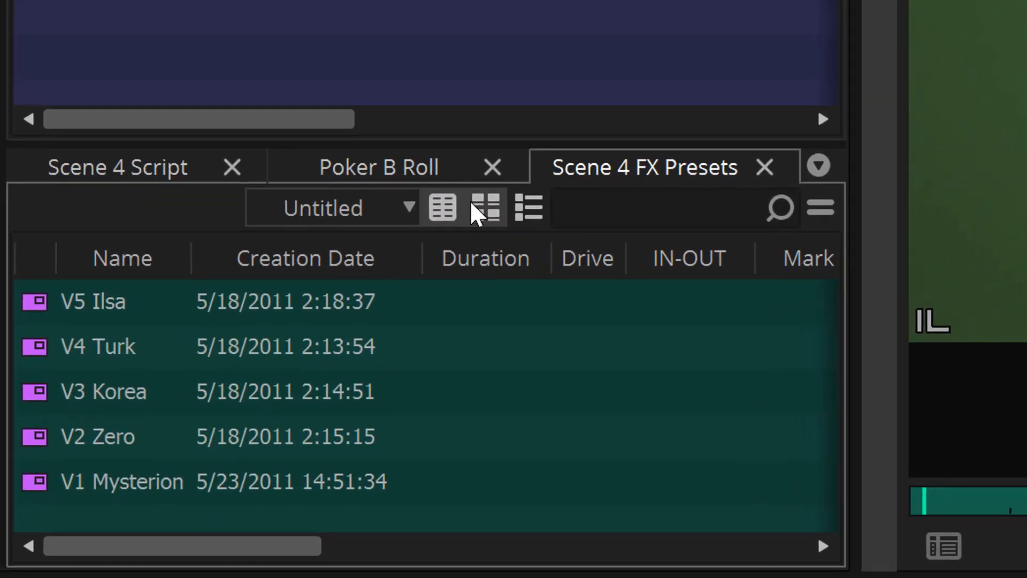
Narrow the bin container so tab names shorten and bin view tools collapse into one menu.
left_click(442, 209)
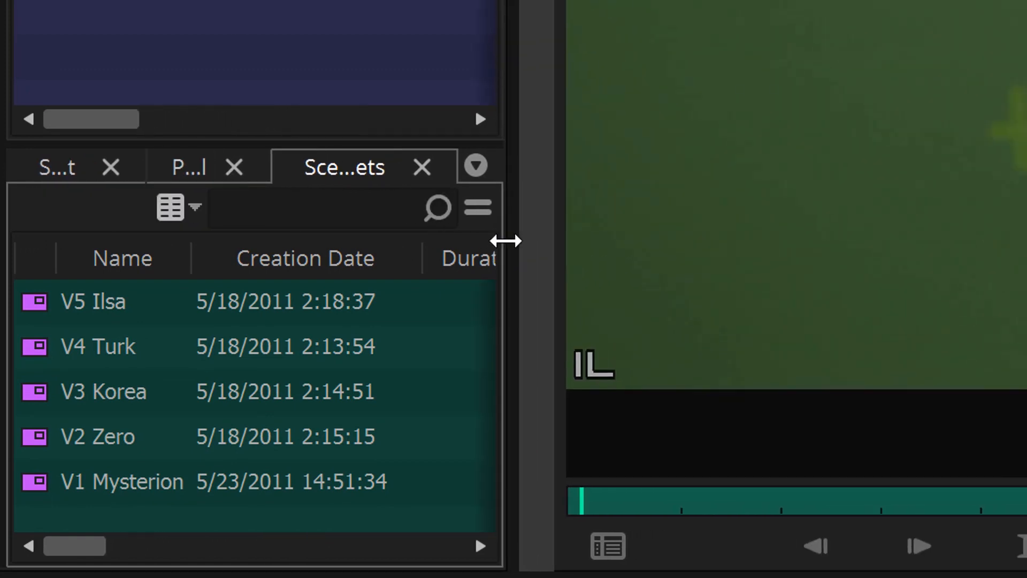
left_click(171, 207)
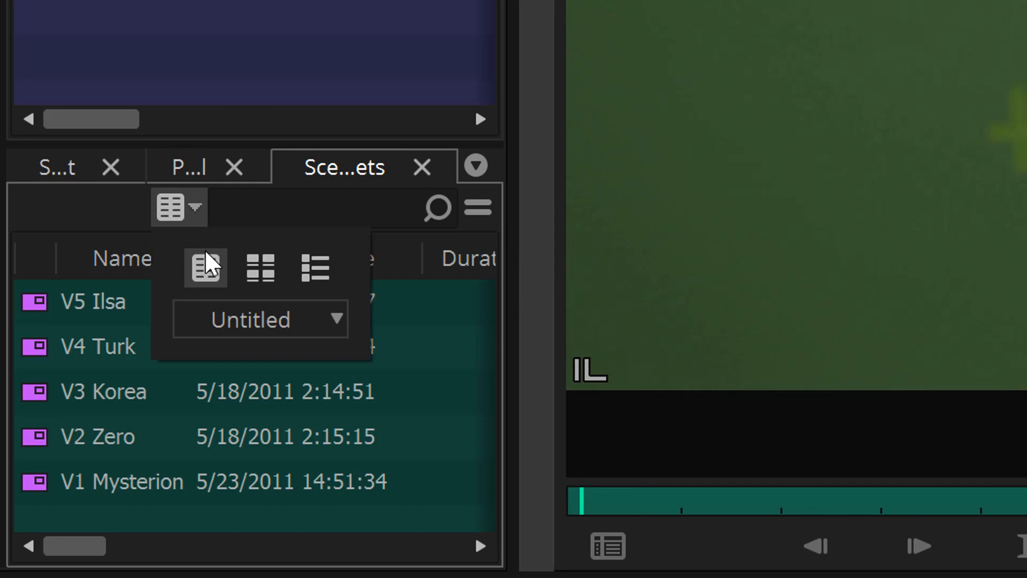